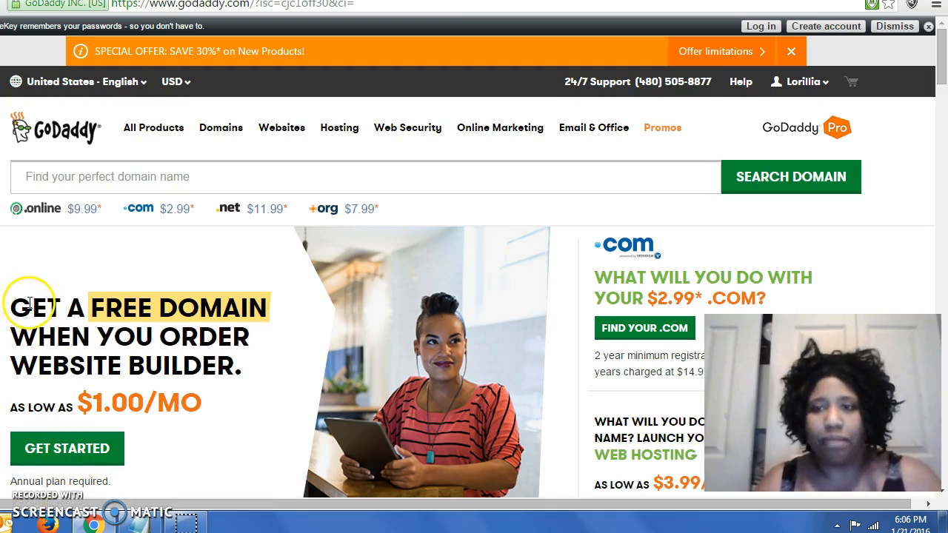
{"action": "mouse_move", "coordinate": [830, 78]}
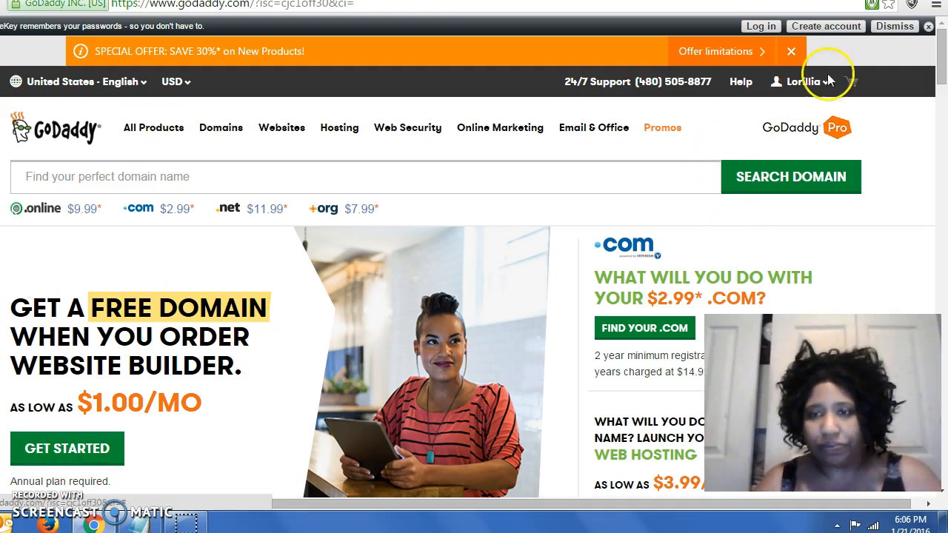
Step: Use the account name menu's Visit My Account link to reach the products dashboard
{"action": "left_click", "coordinate": [799, 82]}
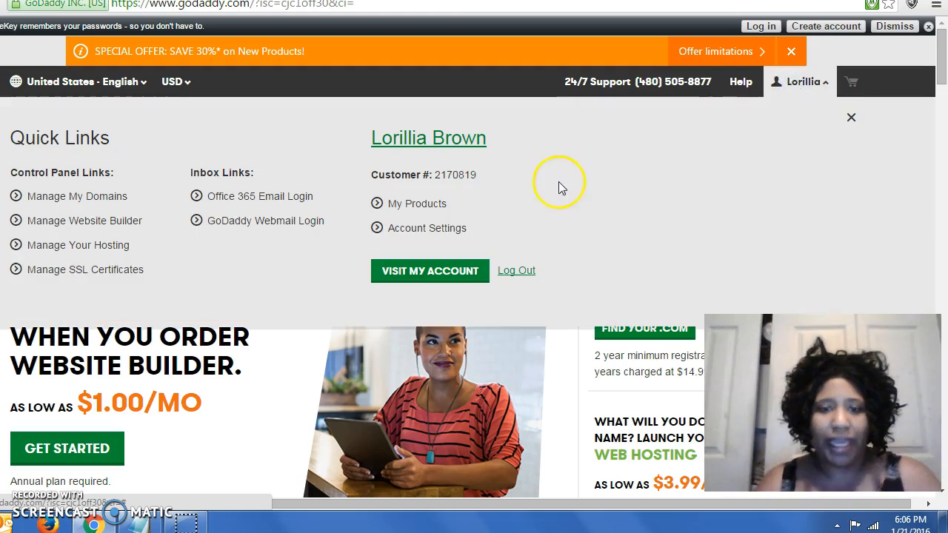
{"action": "mouse_move", "coordinate": [429, 270]}
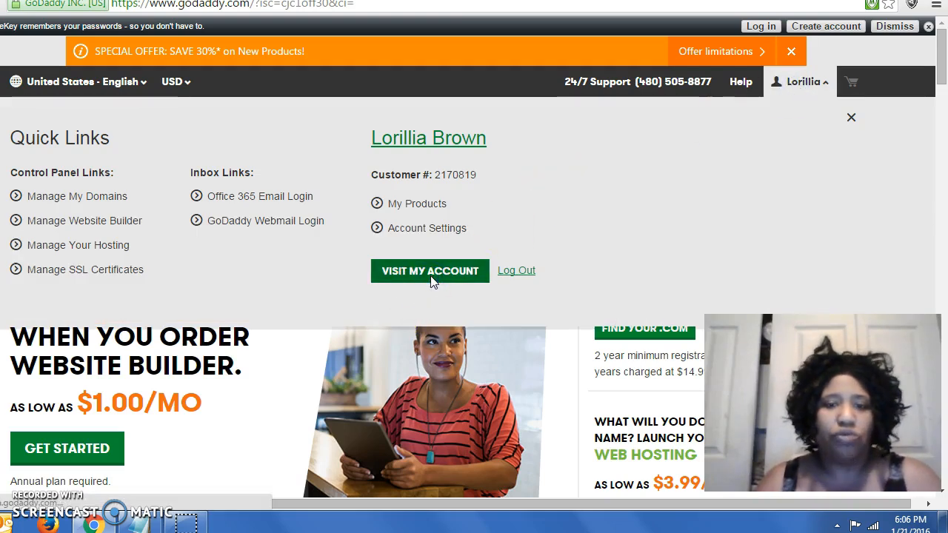
{"action": "left_click", "coordinate": [429, 270]}
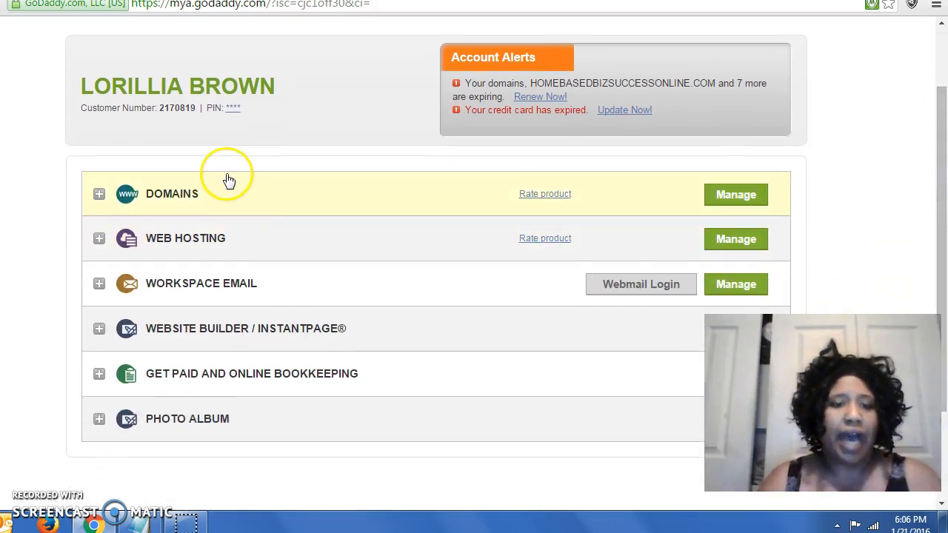
{"action": "mouse_move", "coordinate": [711, 265]}
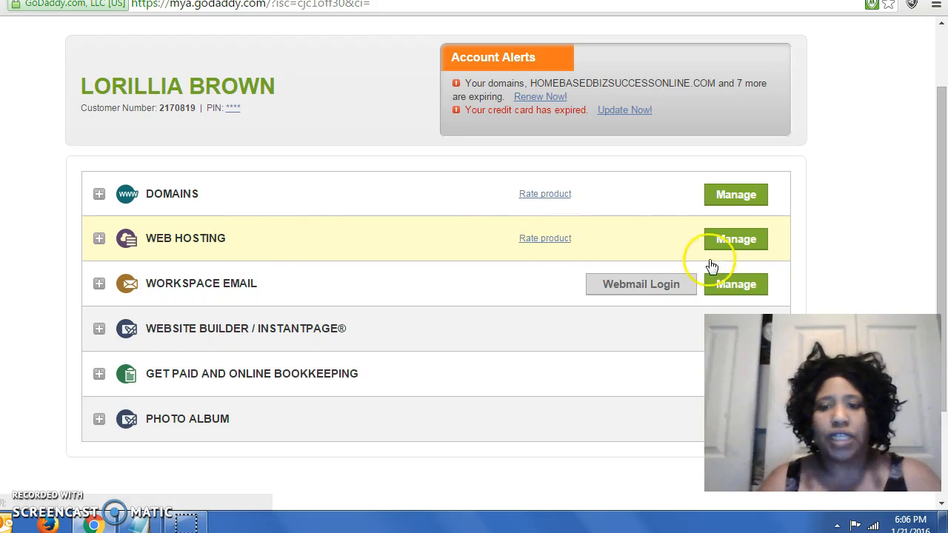
{"action": "mouse_move", "coordinate": [736, 238]}
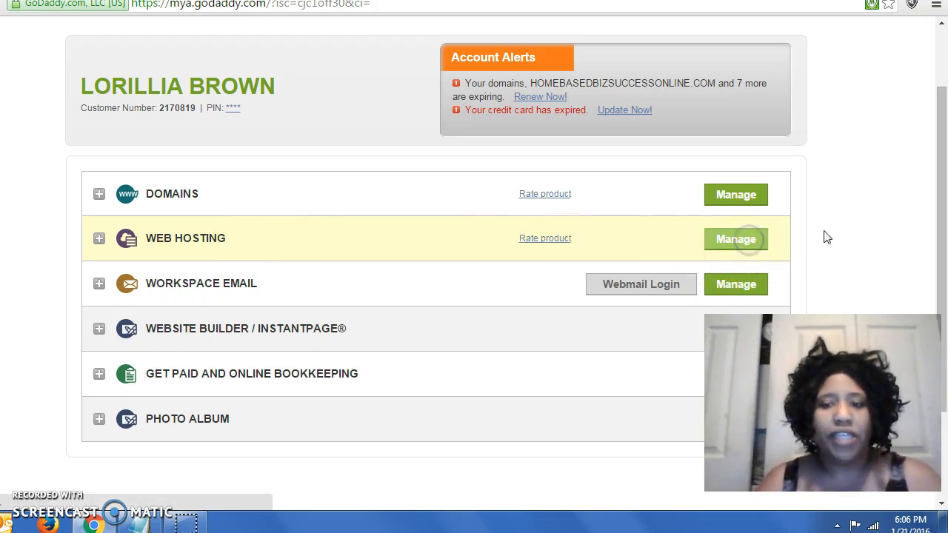
Step: Manage the Web Hosting product to list the brownassocllc.com hosting account
{"action": "left_click", "coordinate": [735, 239]}
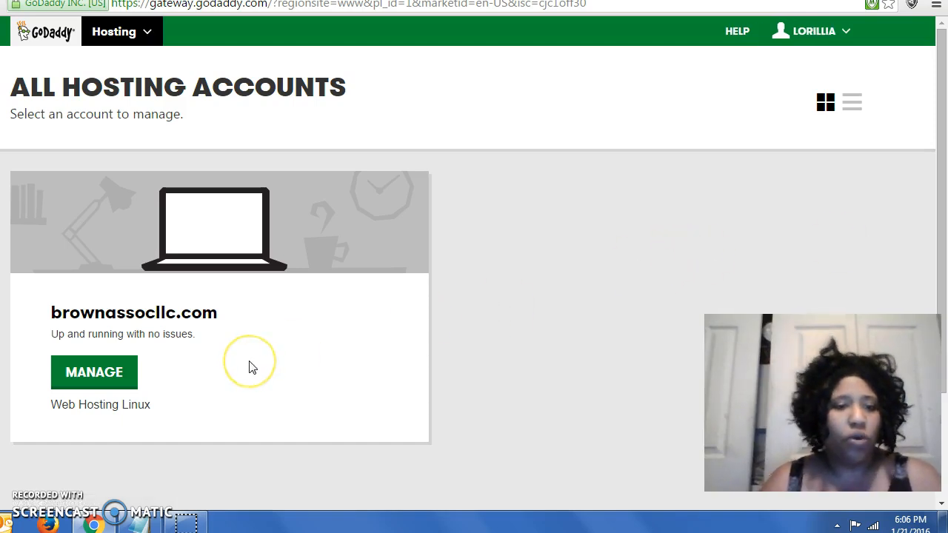
{"action": "mouse_move", "coordinate": [251, 368]}
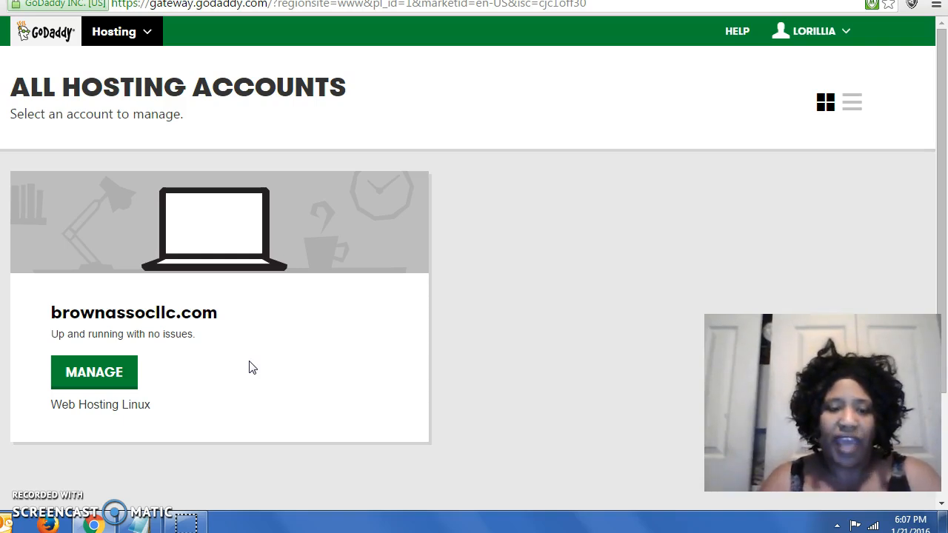
{"action": "mouse_move", "coordinate": [207, 337]}
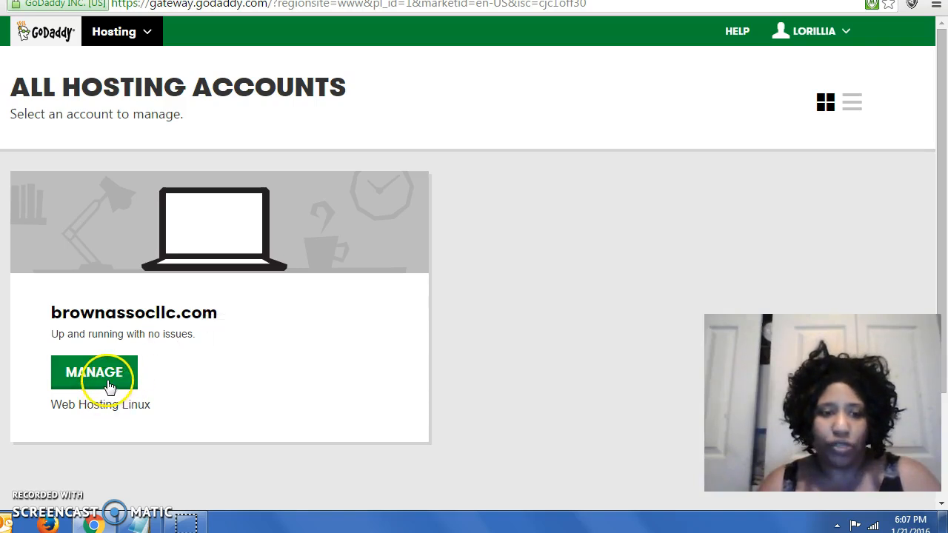
Step: Manage the brownassocllc.com hosting account and scroll down to its popular apps and tools
{"action": "left_click", "coordinate": [94, 372]}
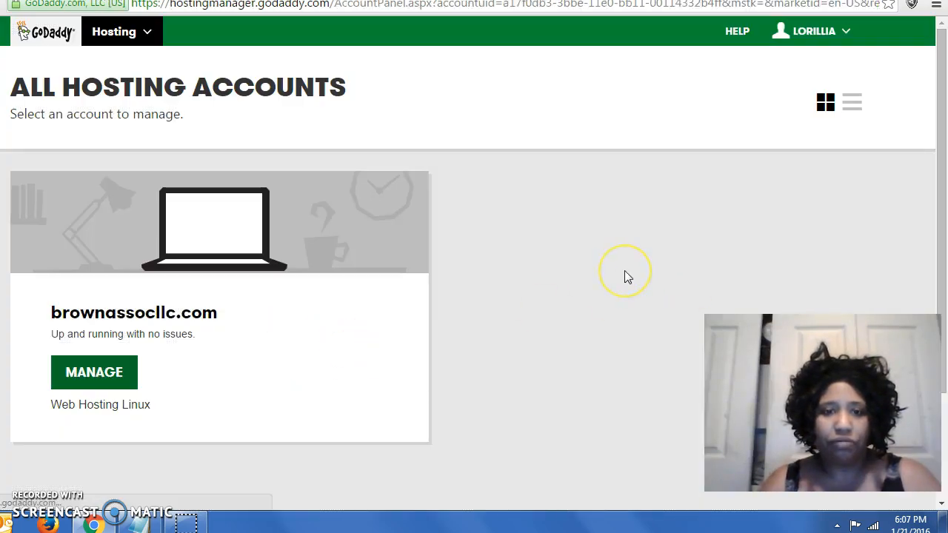
{"action": "left_click", "coordinate": [94, 371]}
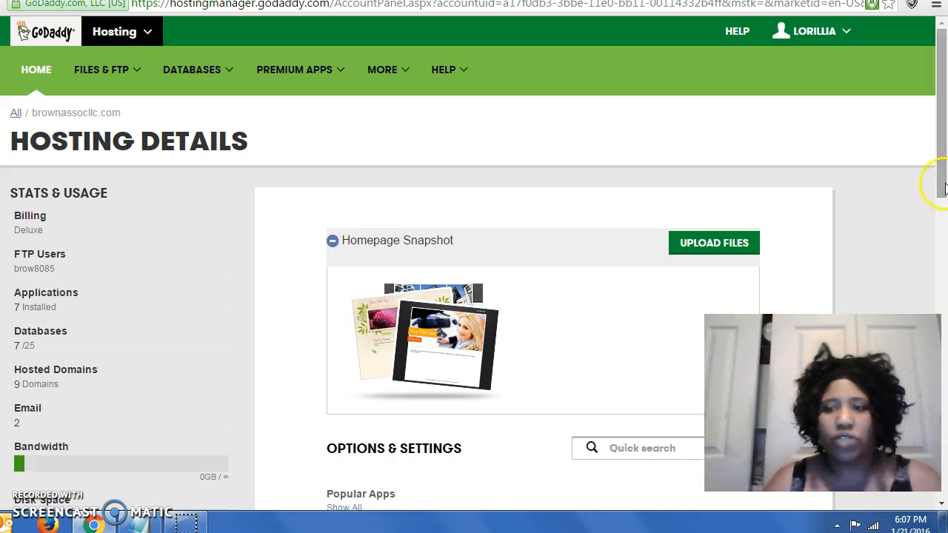
{"action": "scroll", "scroll_direction": "down", "scroll_amount": 3}
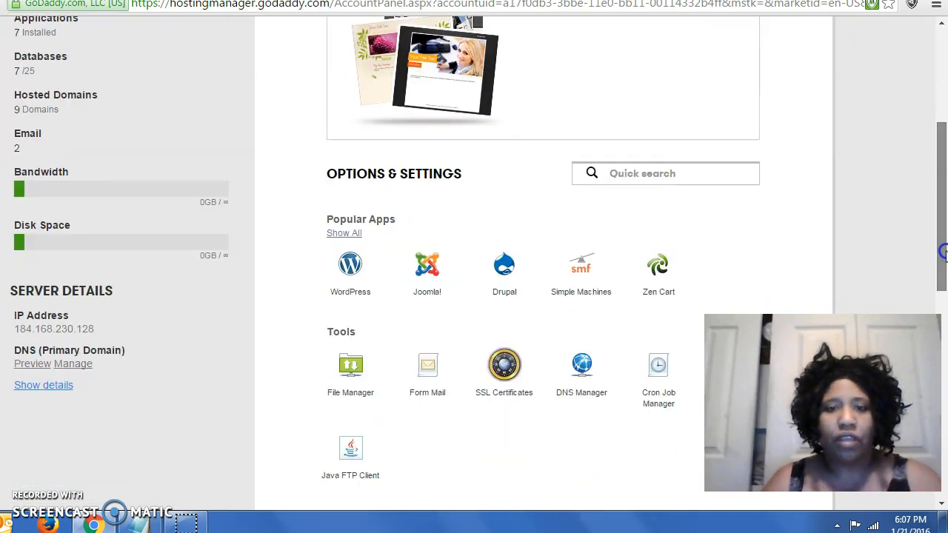
{"action": "mouse_move", "coordinate": [397, 195]}
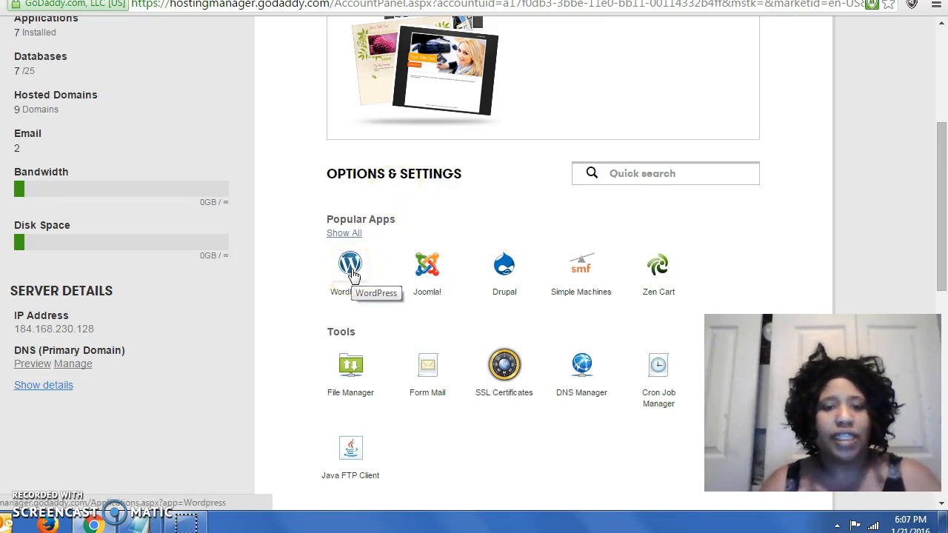
{"action": "mouse_move", "coordinate": [350, 264]}
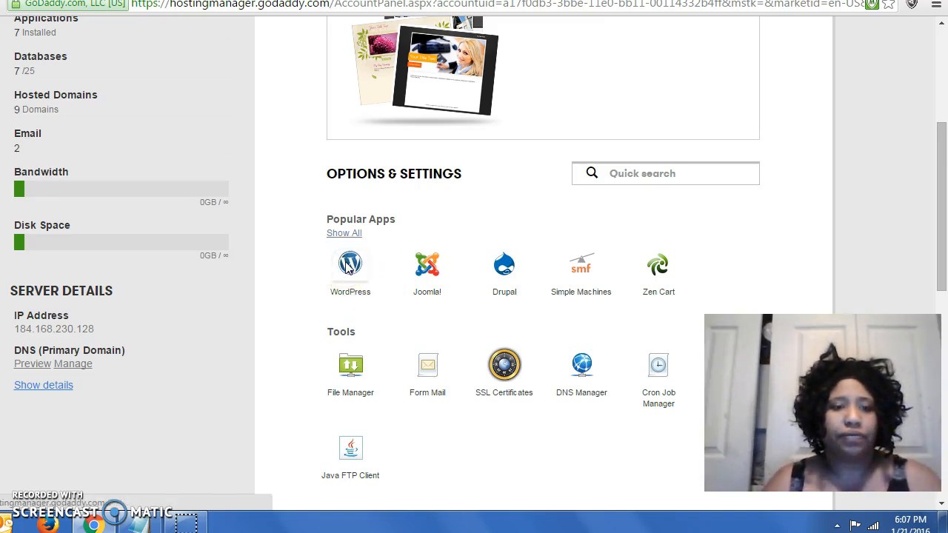
Step: Open WordPress from Popular Apps to reach Manage Applications
{"action": "left_click", "coordinate": [350, 263]}
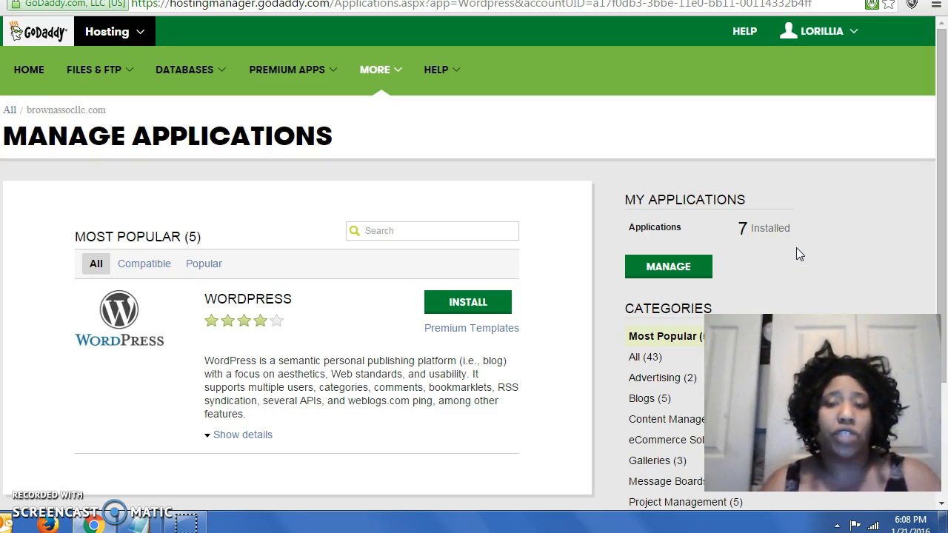
{"action": "mouse_move", "coordinate": [555, 296]}
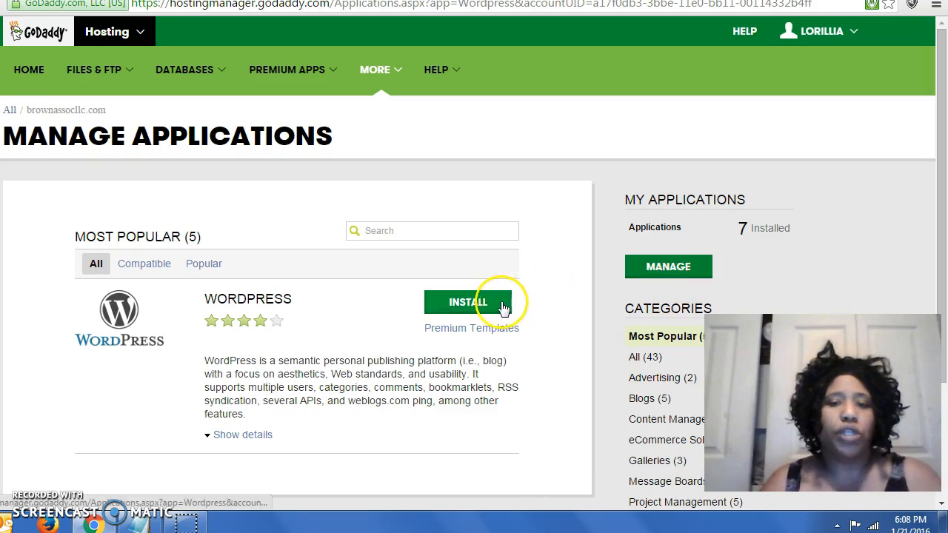
{"action": "mouse_move", "coordinate": [682, 287]}
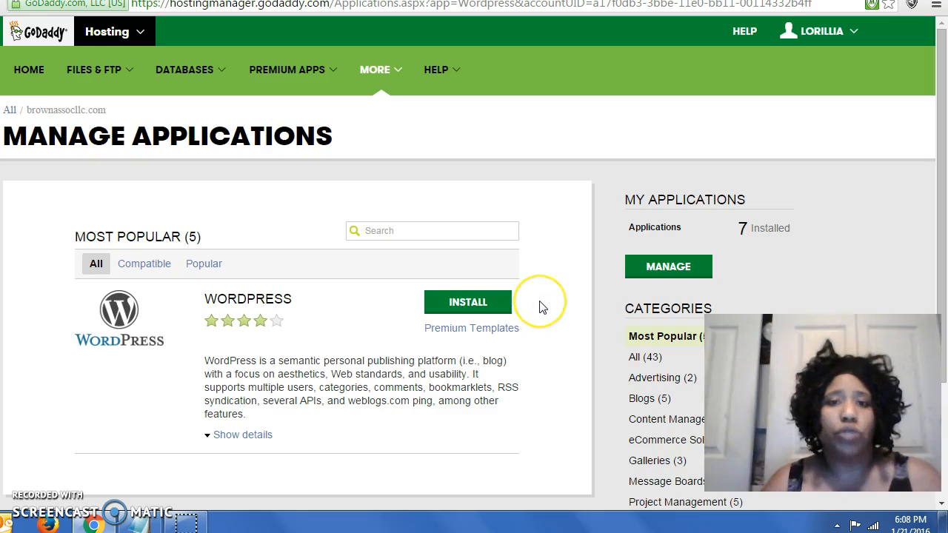
{"action": "mouse_move", "coordinate": [542, 307]}
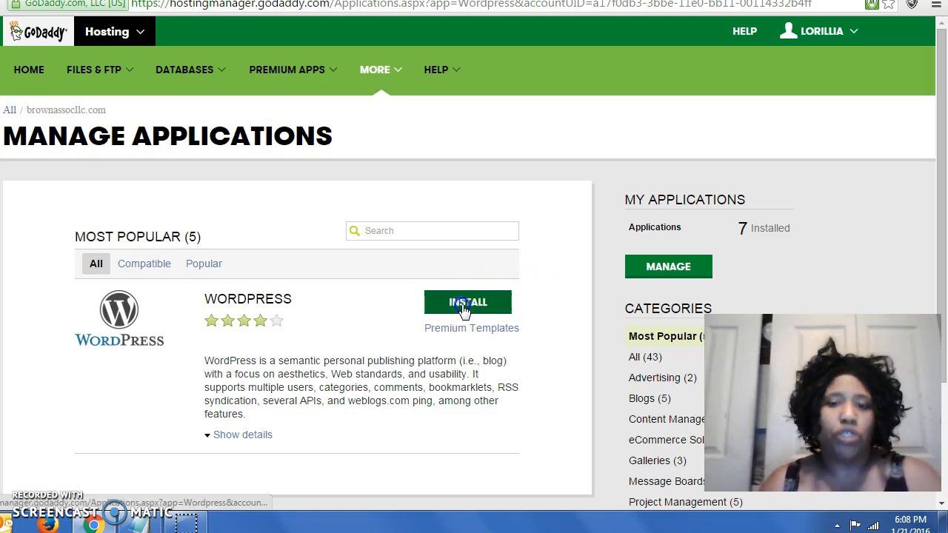
Step: Start the WordPress 4.4.1 install and expand its Domain dropdown
{"action": "left_click", "coordinate": [467, 302]}
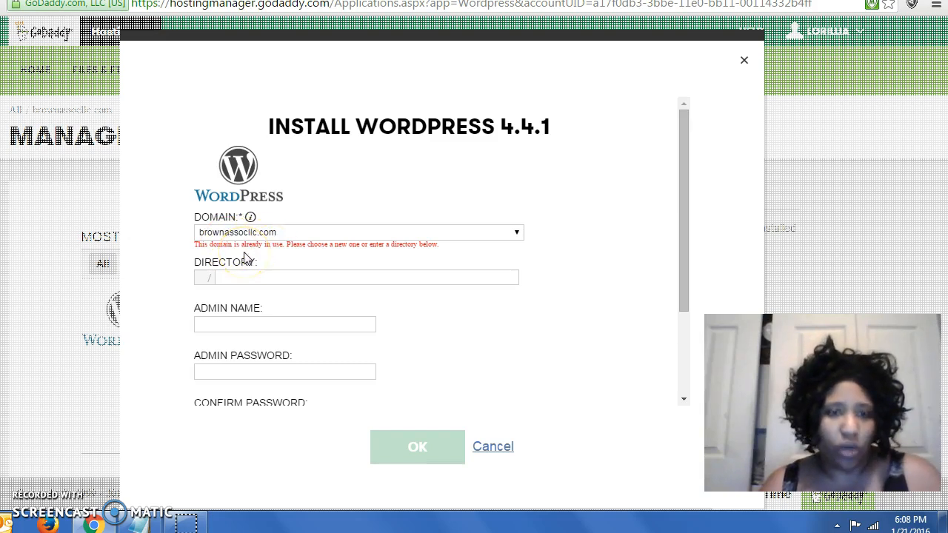
{"action": "mouse_move", "coordinate": [269, 264]}
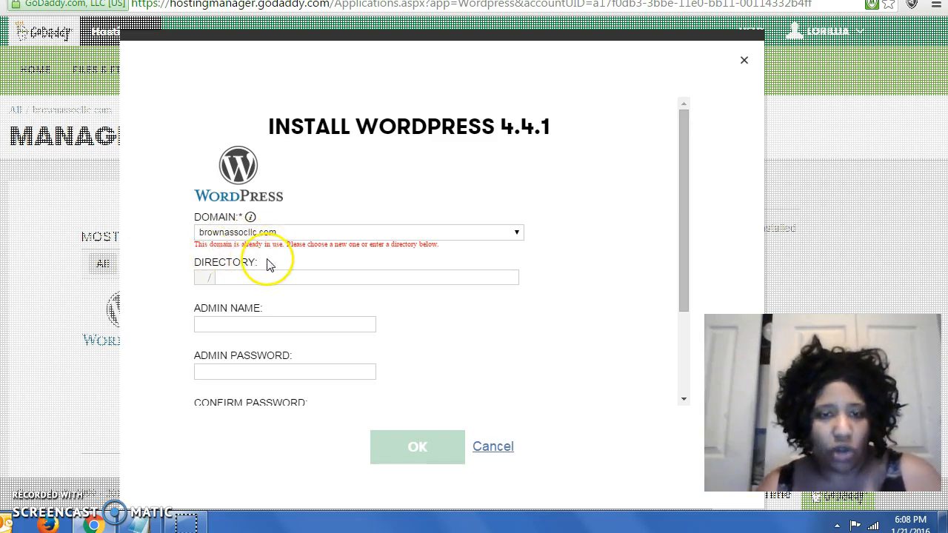
{"action": "mouse_move", "coordinate": [358, 258]}
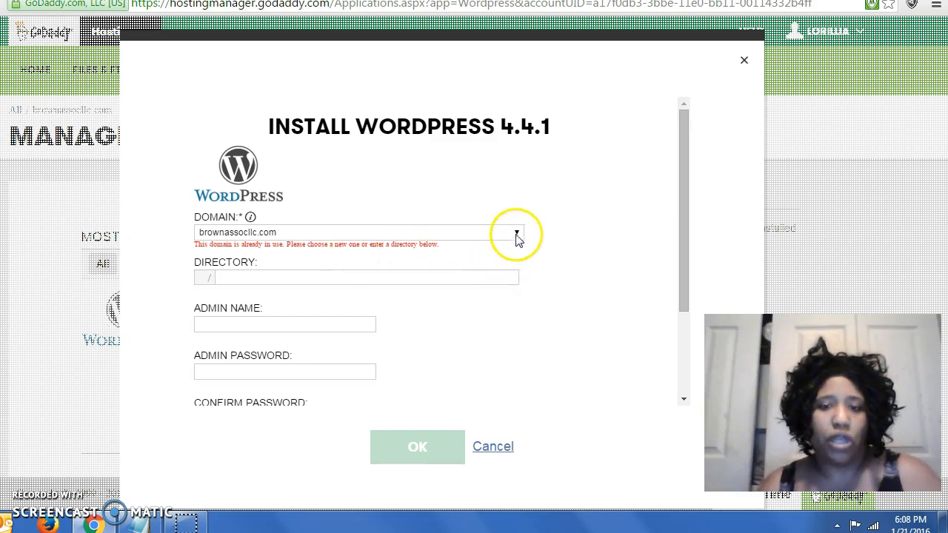
{"action": "left_click", "coordinate": [516, 231]}
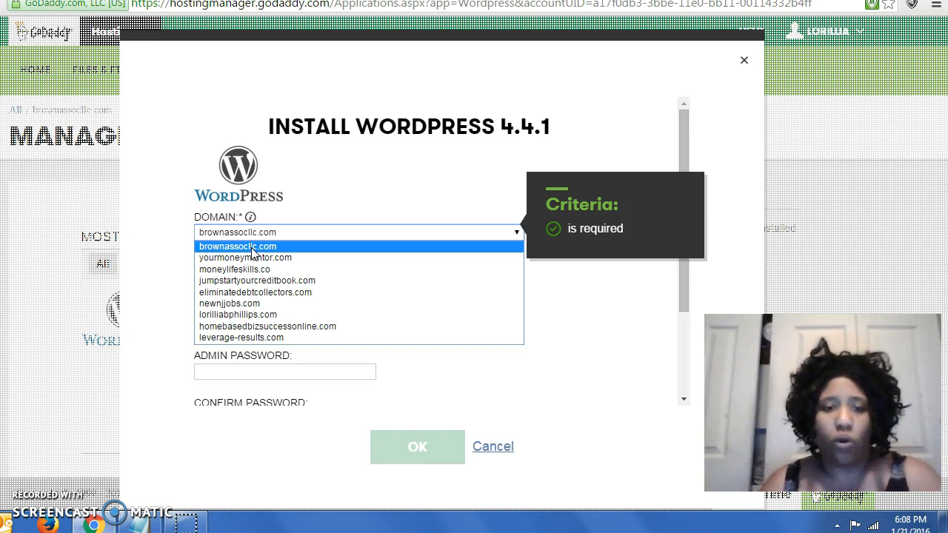
{"action": "mouse_move", "coordinate": [288, 293]}
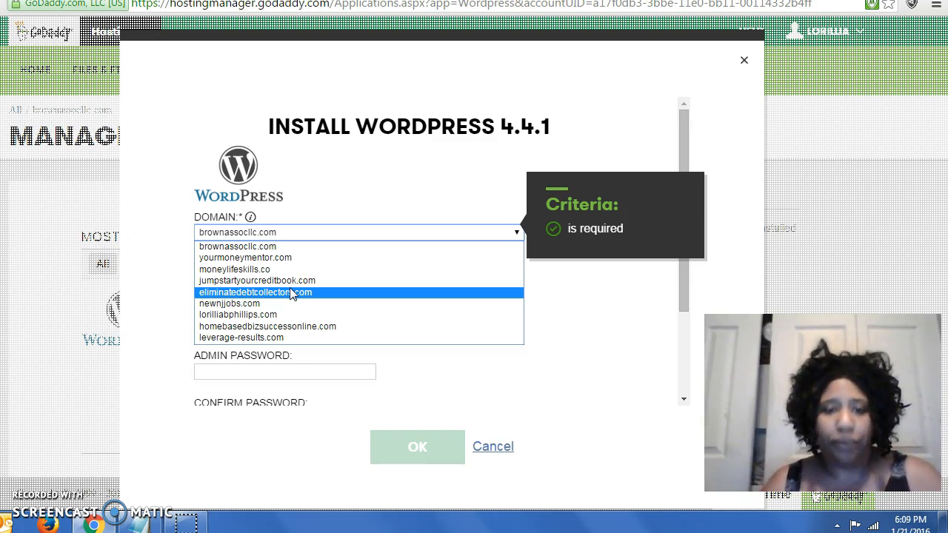
Step: Choose eliminatedebtcollectors.com as the domain, filling directory /eliminatedebt/
{"action": "left_click", "coordinate": [255, 292]}
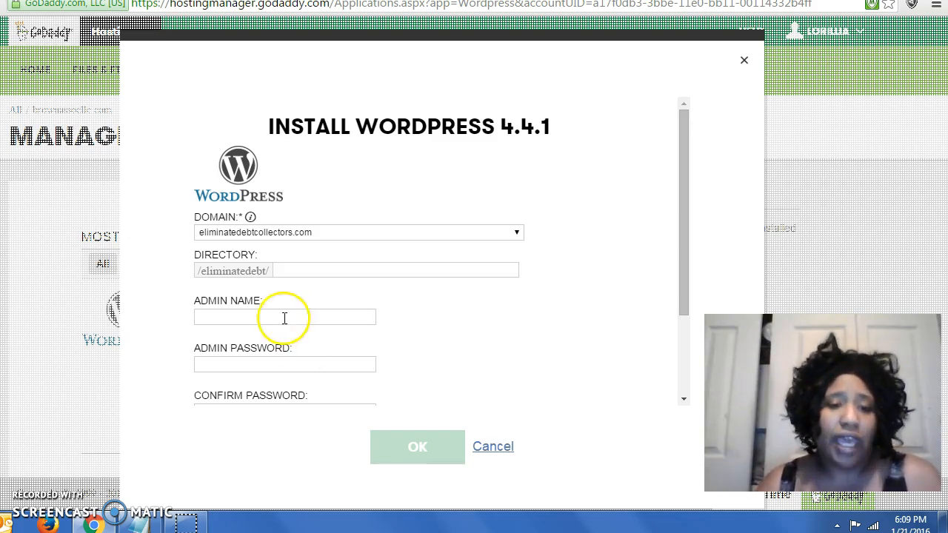
{"action": "mouse_move", "coordinate": [309, 350]}
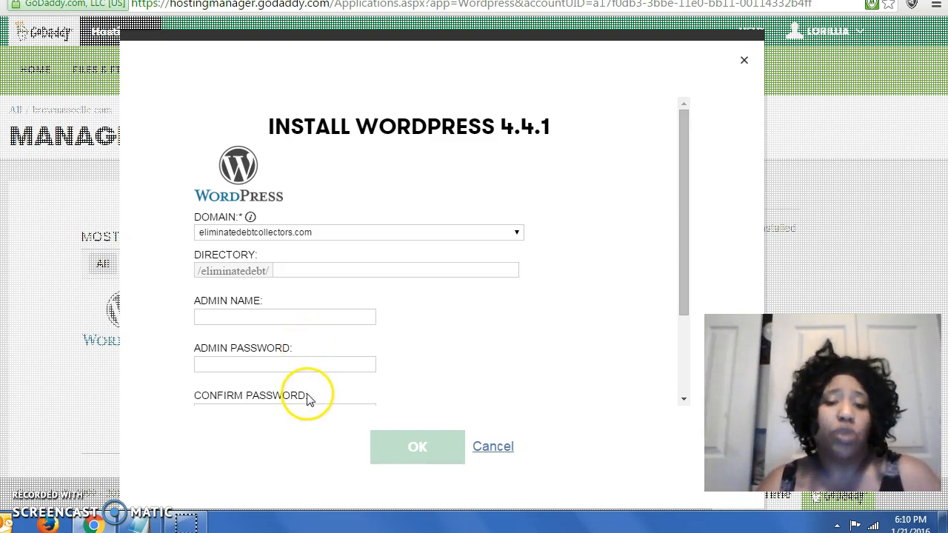
{"action": "mouse_move", "coordinate": [540, 442]}
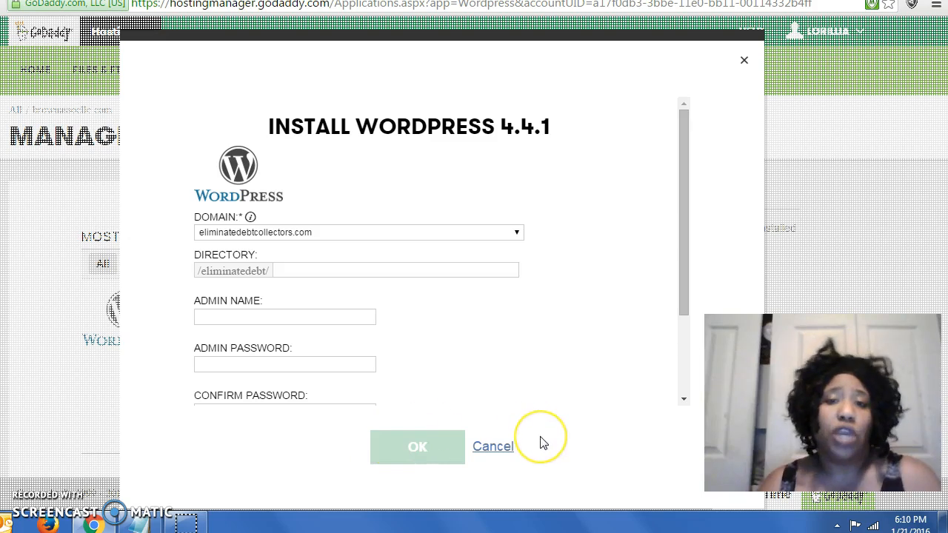
{"action": "mouse_move", "coordinate": [542, 443]}
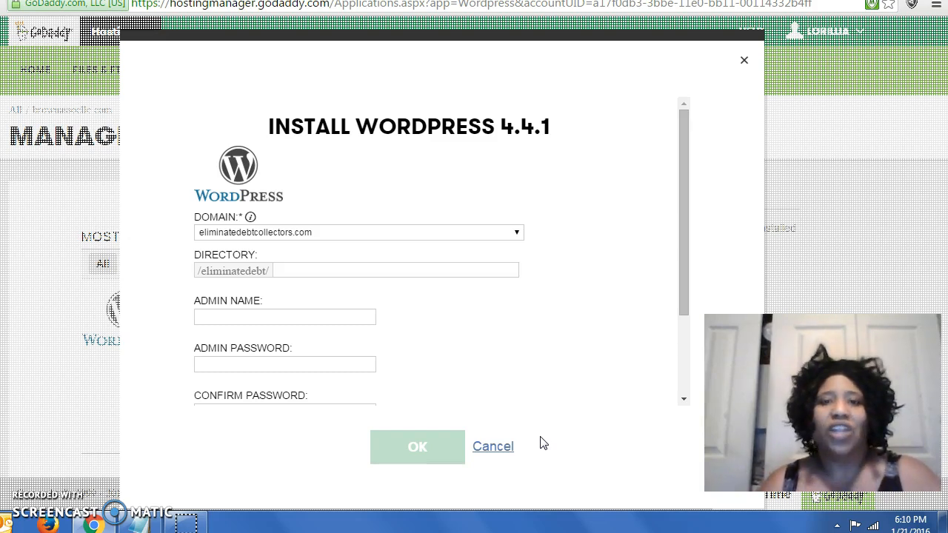
{"action": "mouse_move", "coordinate": [487, 450]}
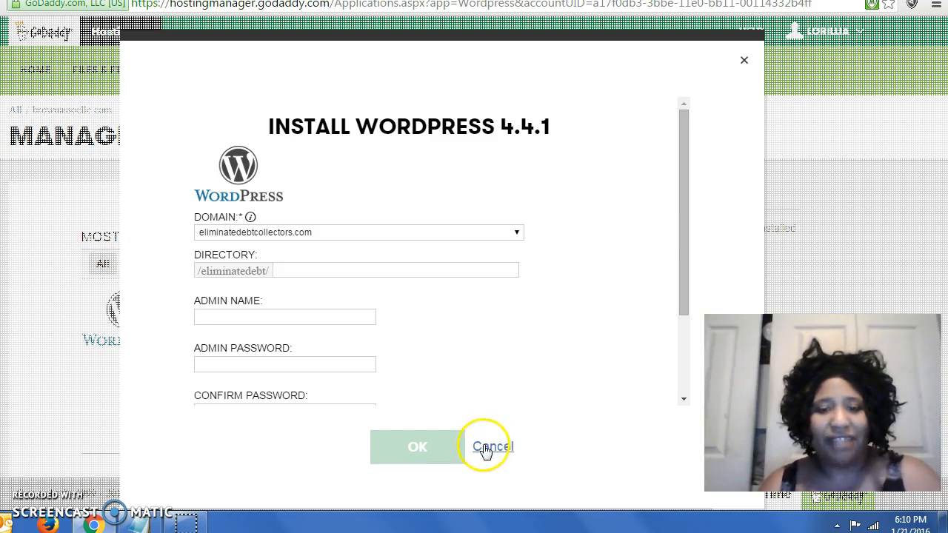
Step: Cancel the Install WordPress dialog without submitting it
{"action": "left_click", "coordinate": [492, 445]}
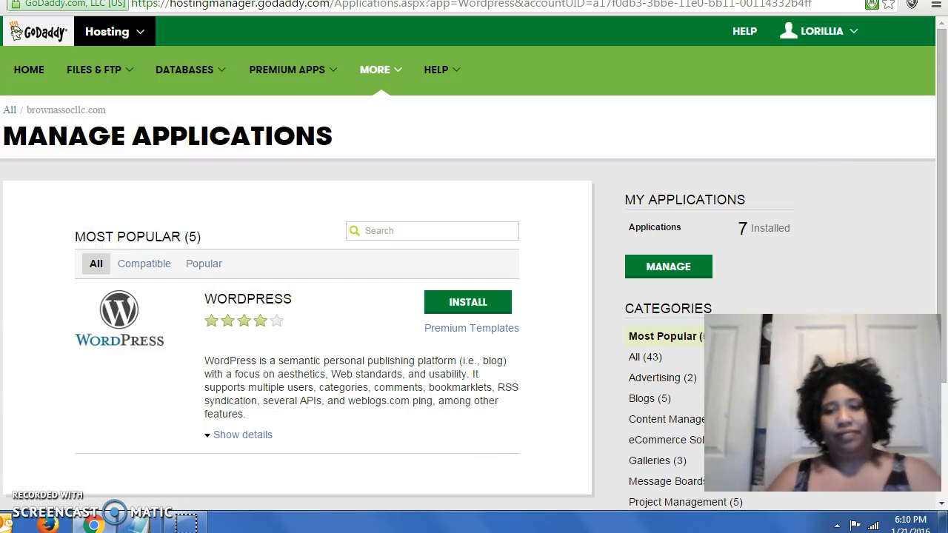